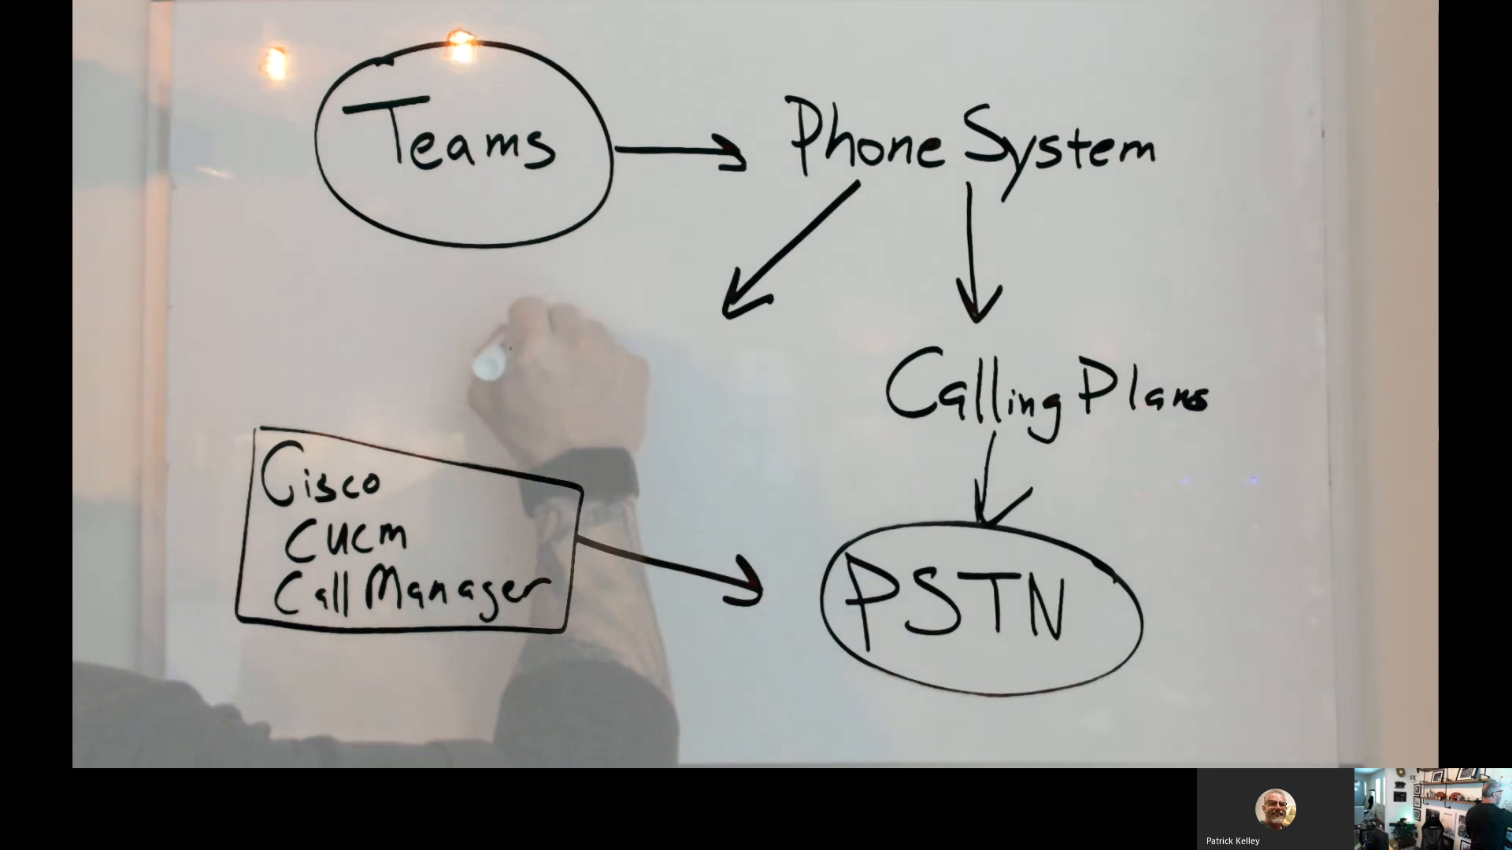
text(Direct Routing)
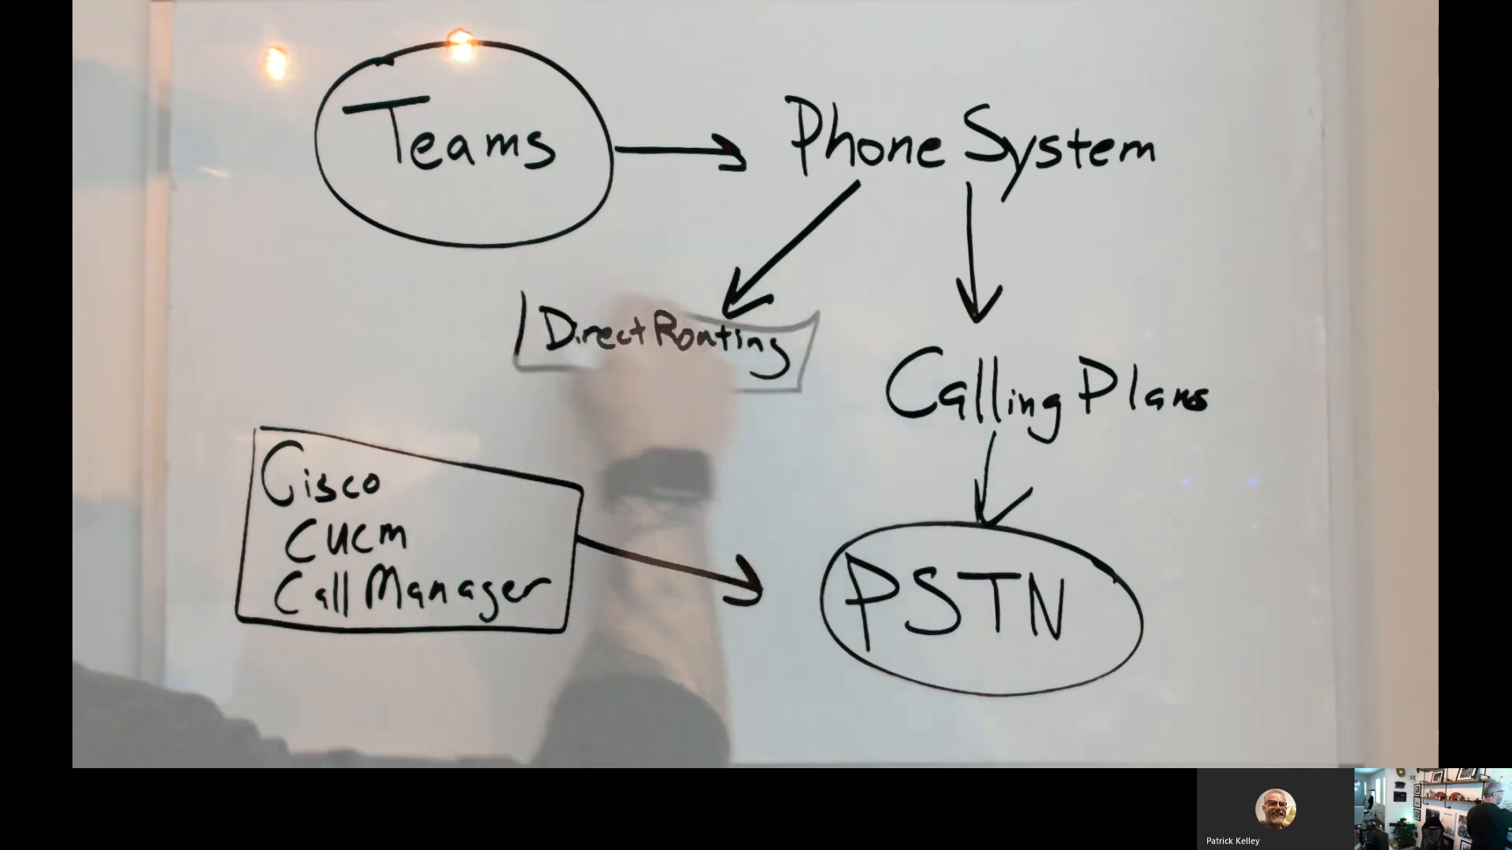